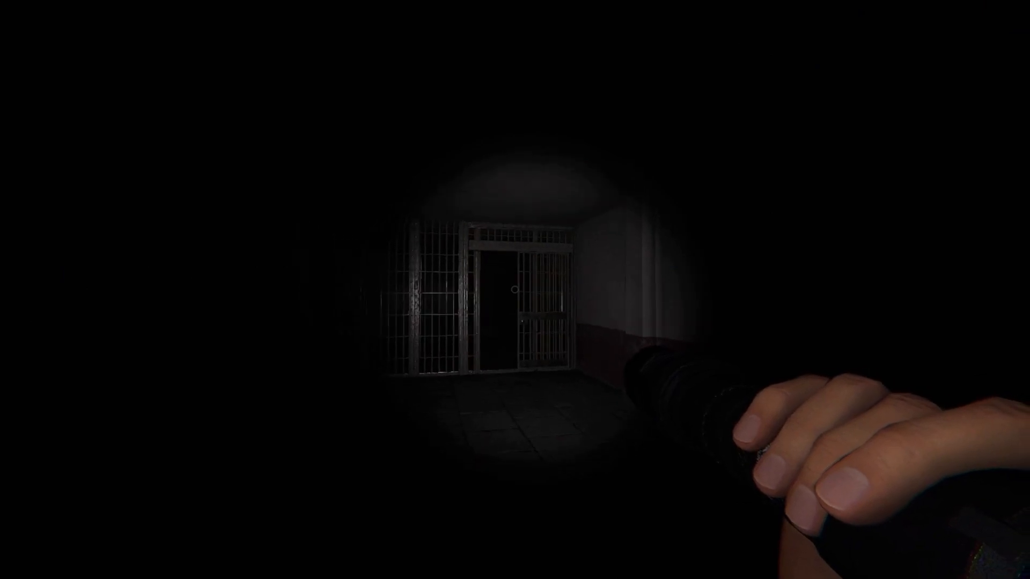
Move forward through the barred cell-block corridor to the teammate, pause briefly, then resume.
key(w)
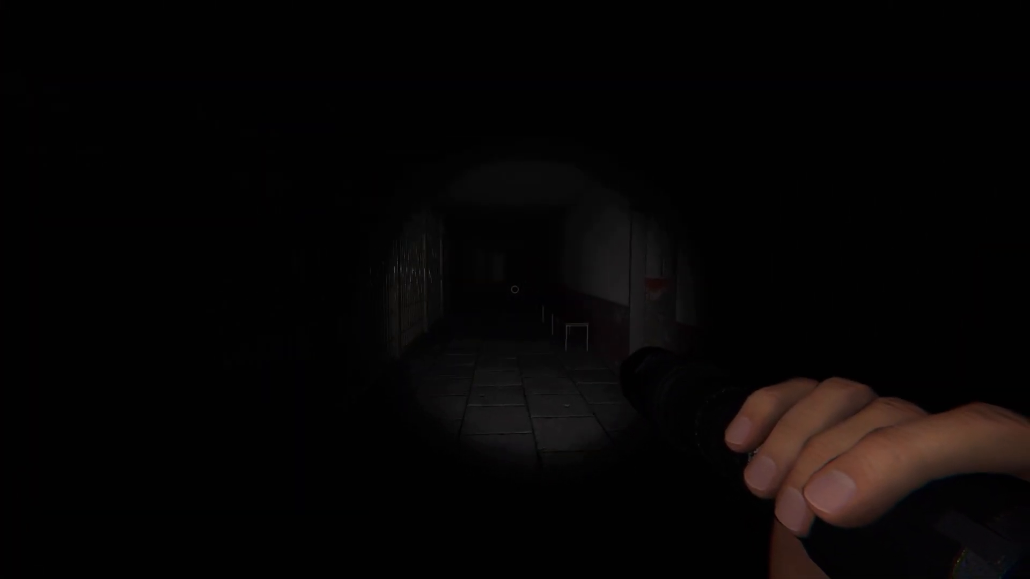
mouse_move(514, 290)
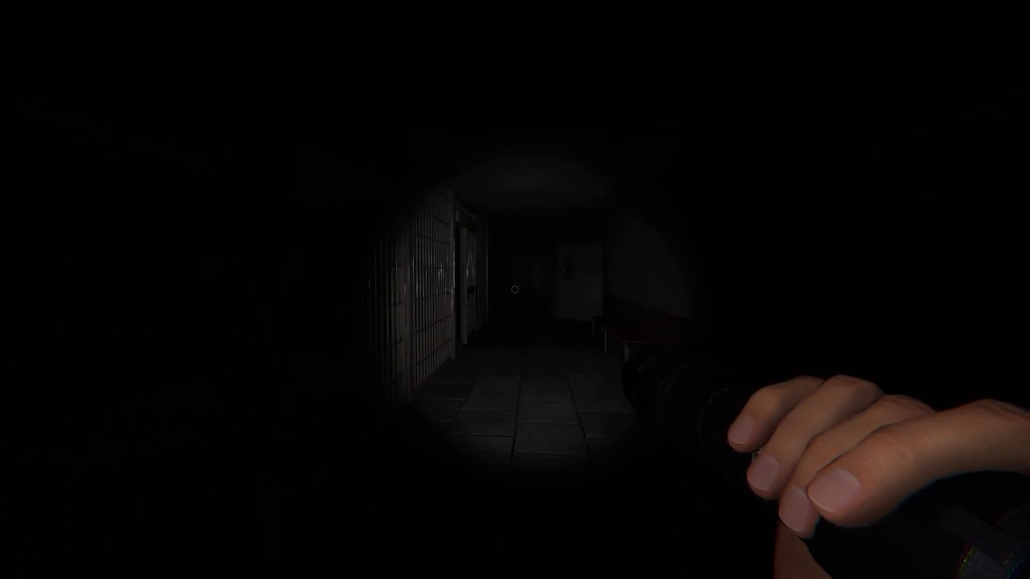
key(w)
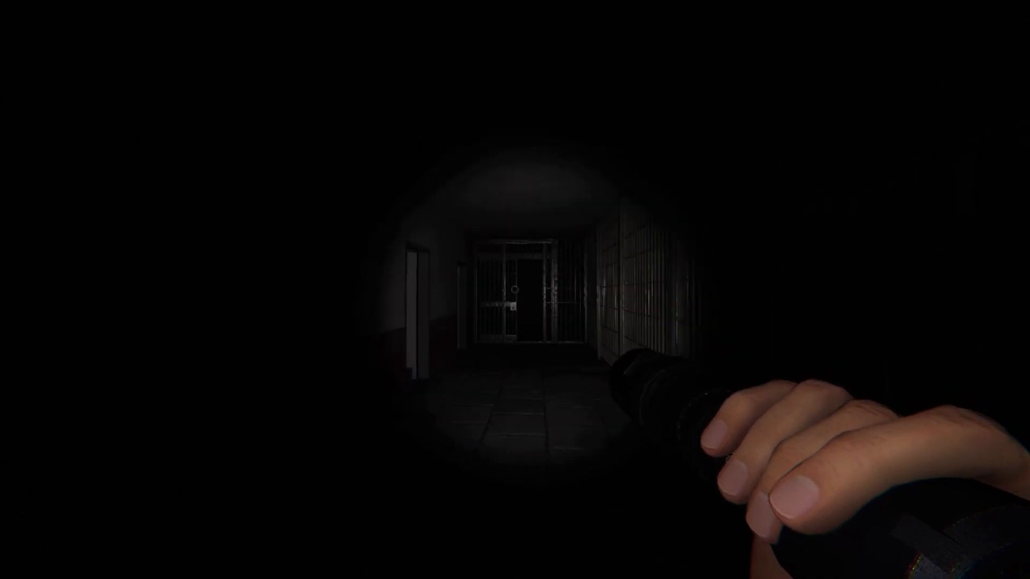
key(w)
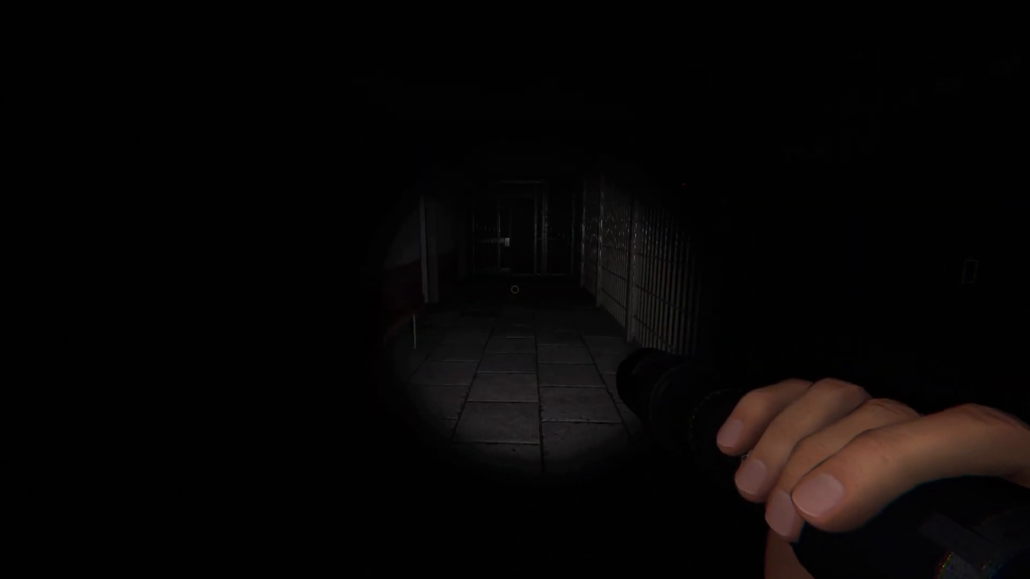
key(w)
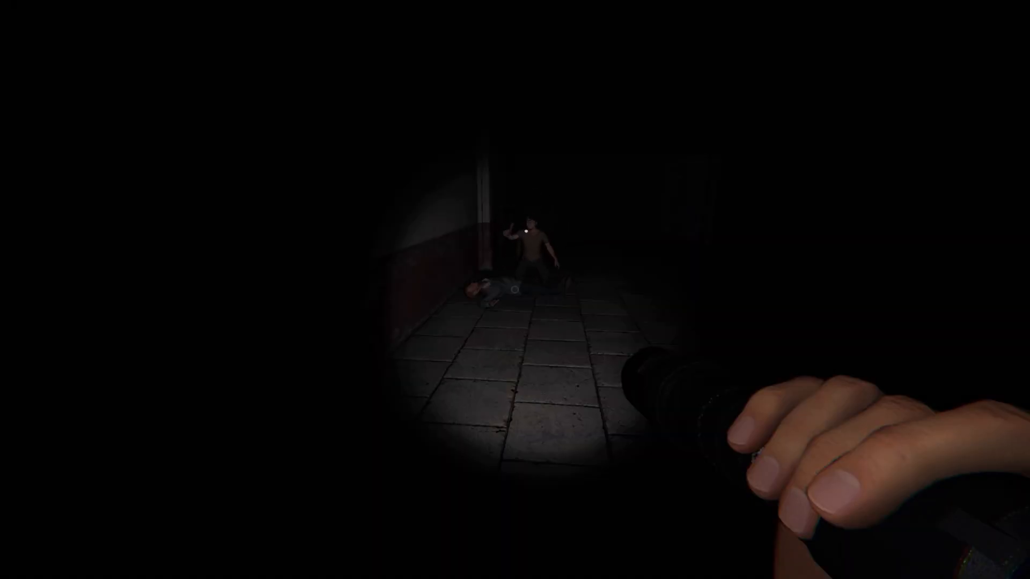
key(Escape)
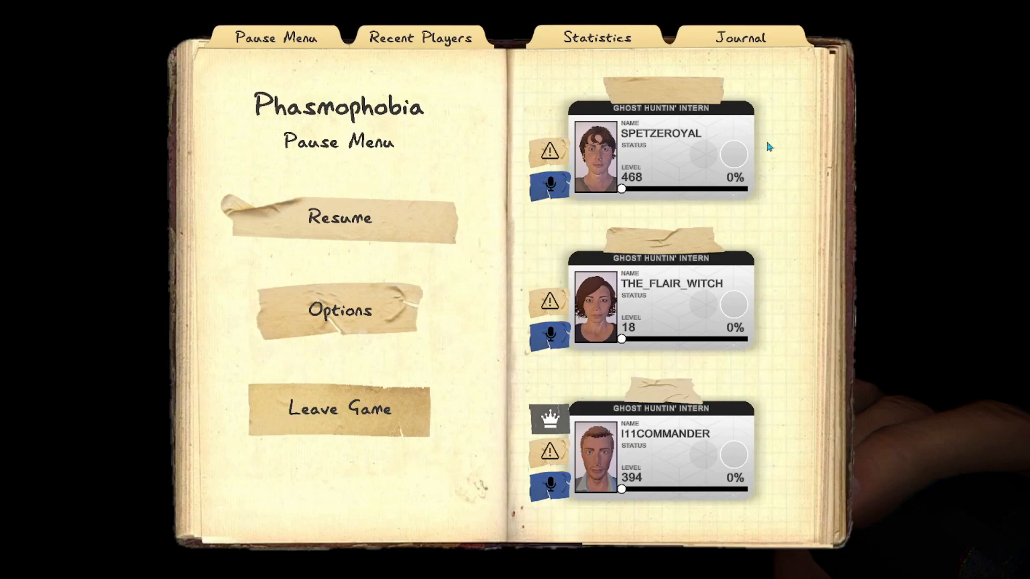
click(339, 217)
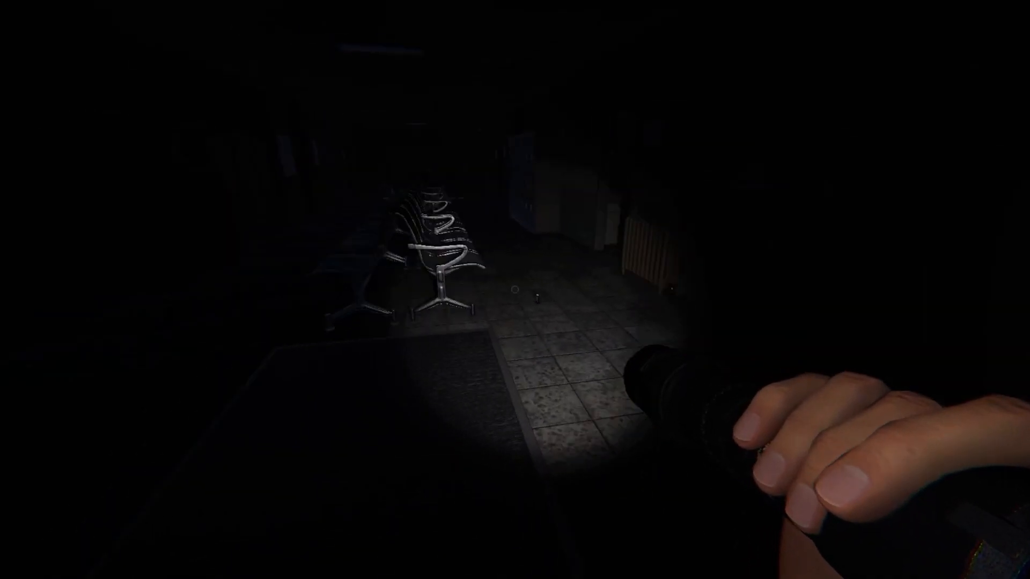
mouse_move(515, 290)
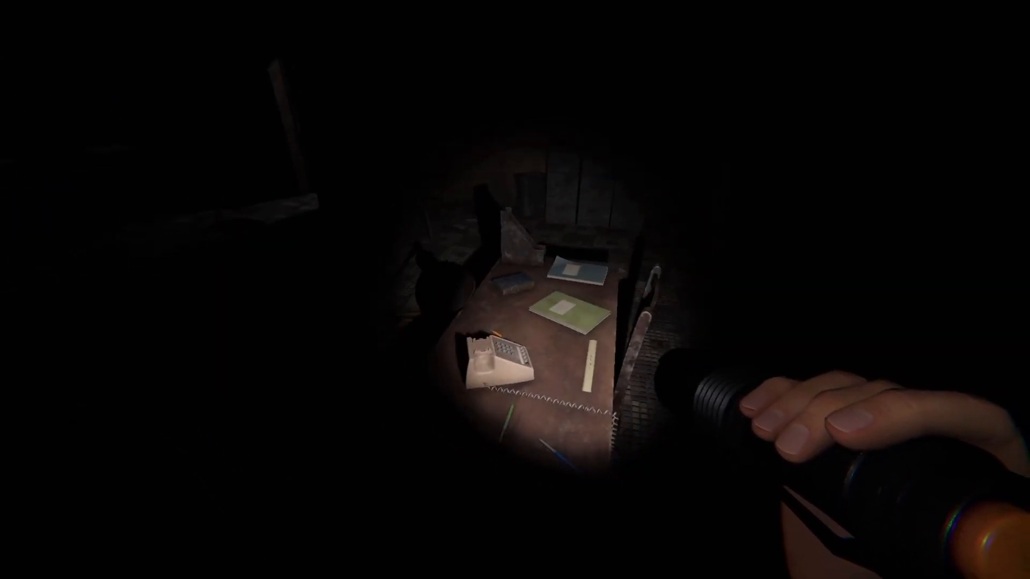
mouse_move(515, 289)
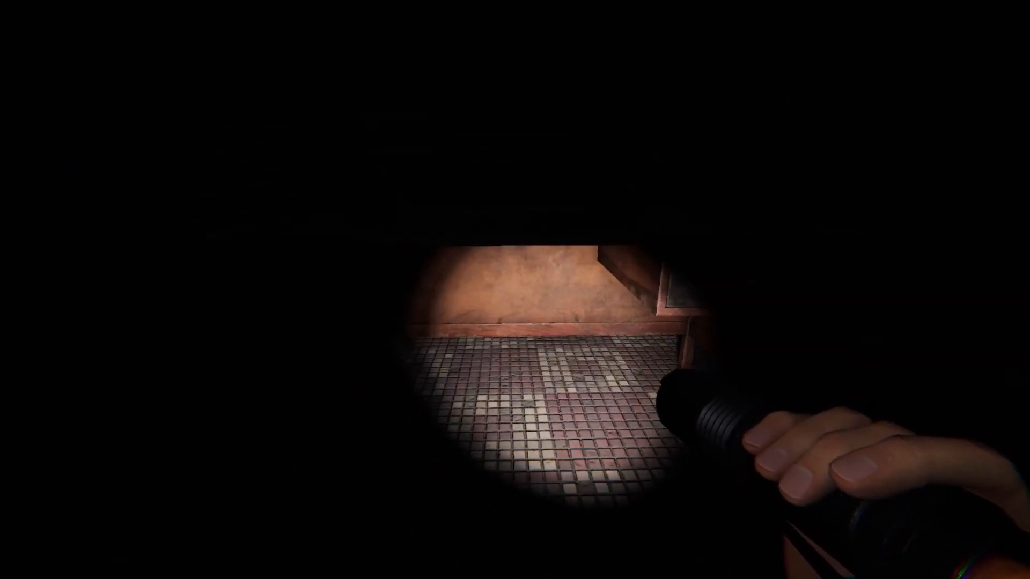
mouse_move(515, 290)
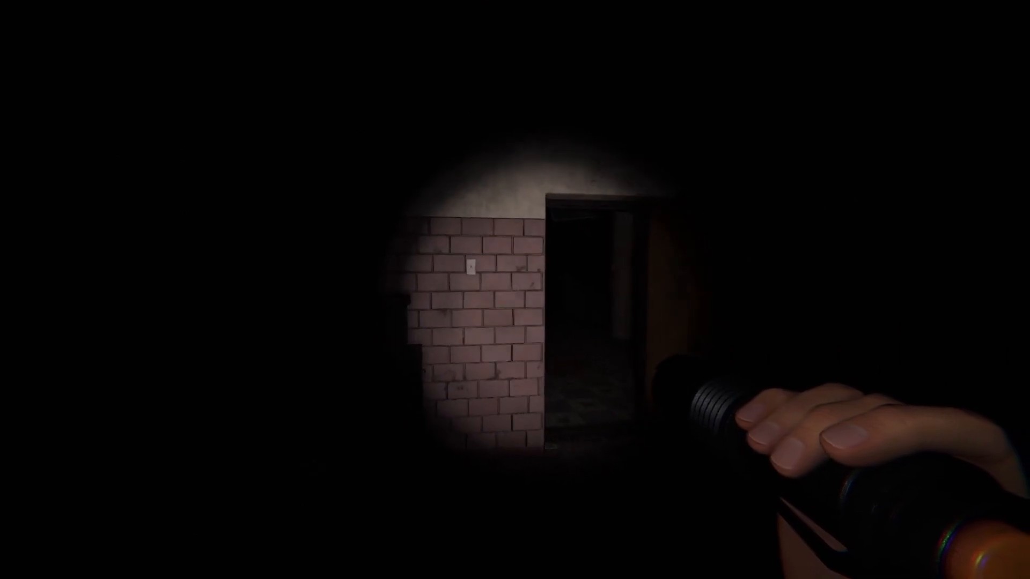
mouse_move(515, 290)
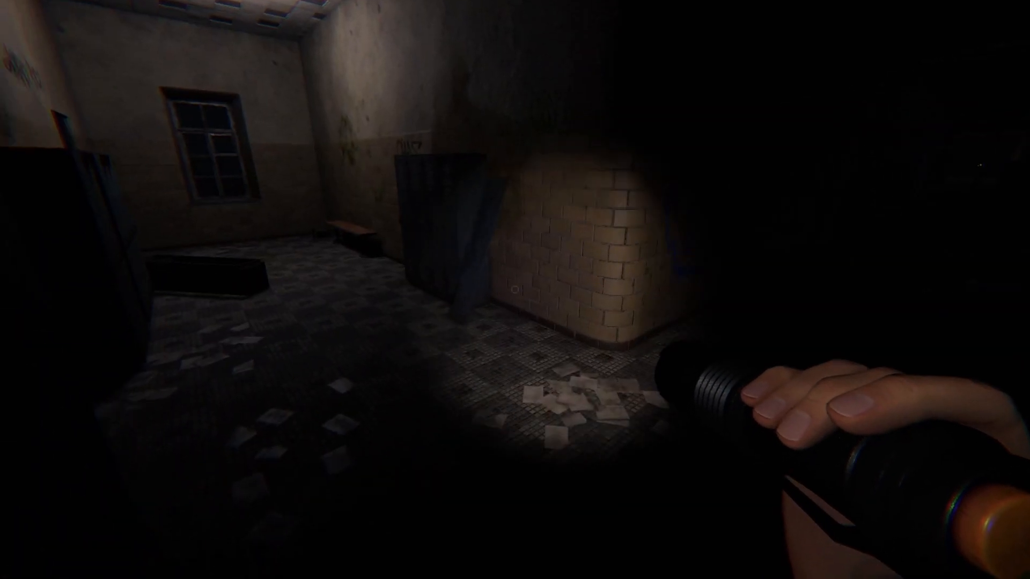
mouse_move(514, 290)
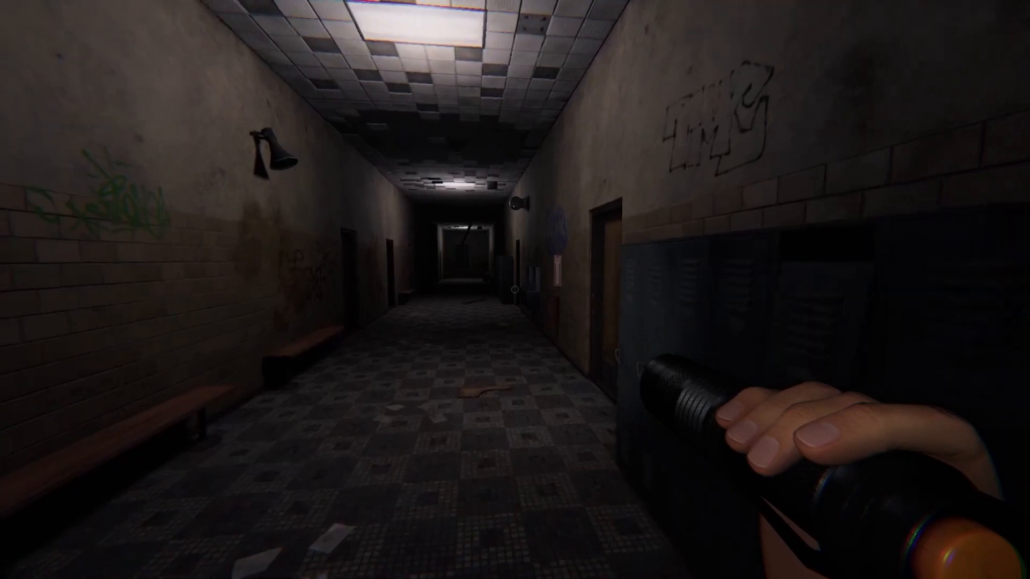
mouse_move(514, 289)
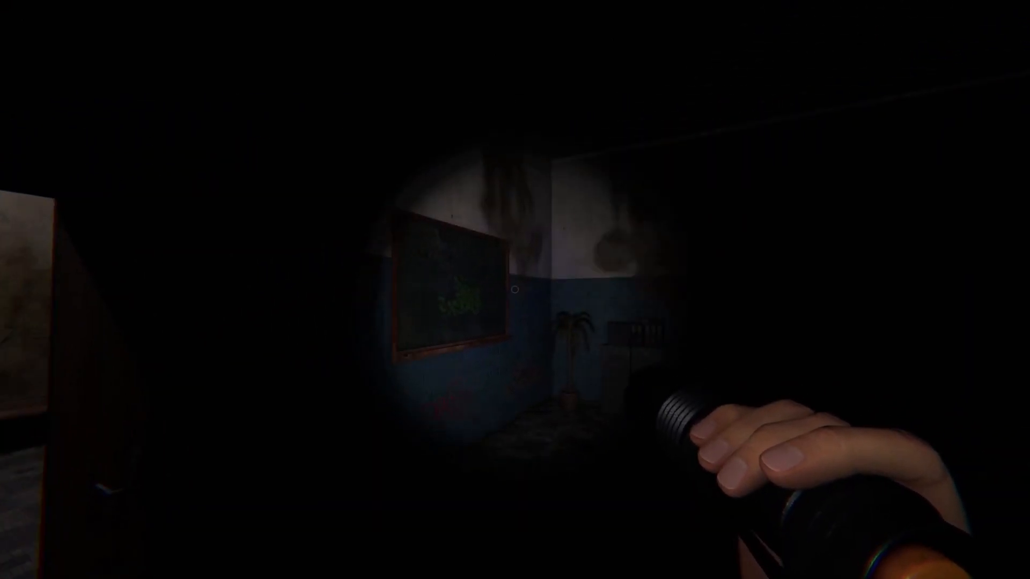
mouse_move(515, 290)
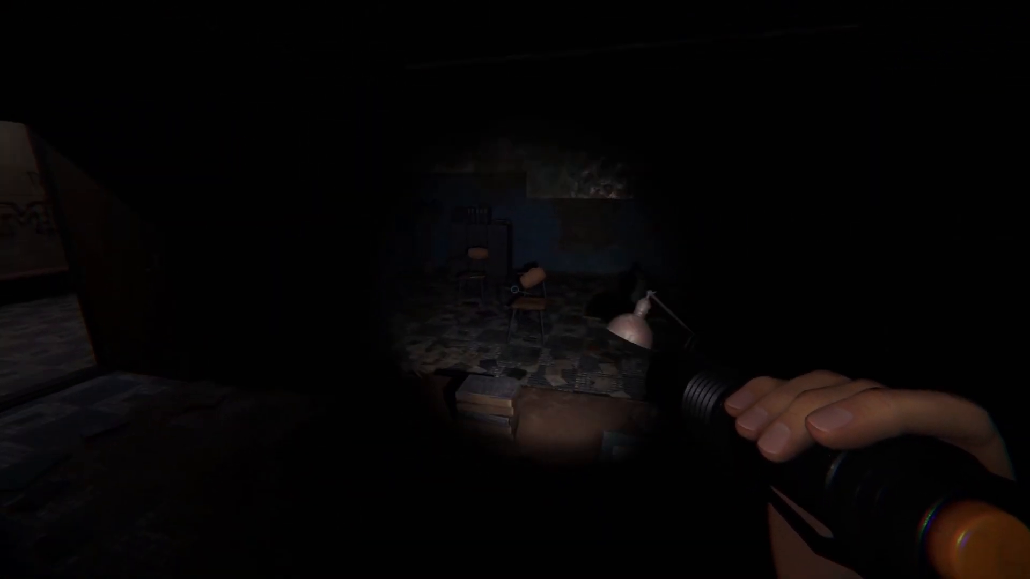
mouse_move(515, 290)
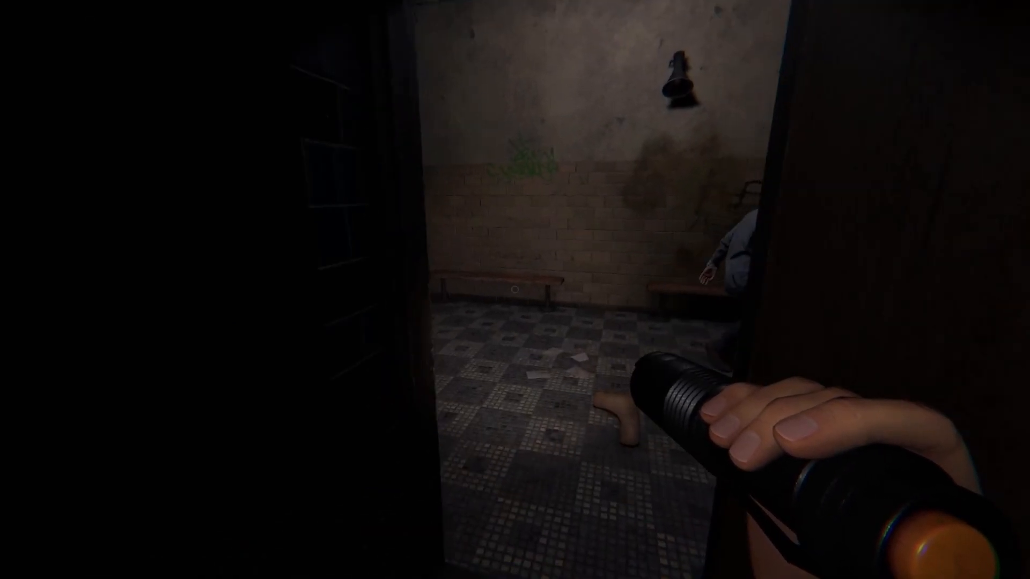
mouse_move(515, 290)
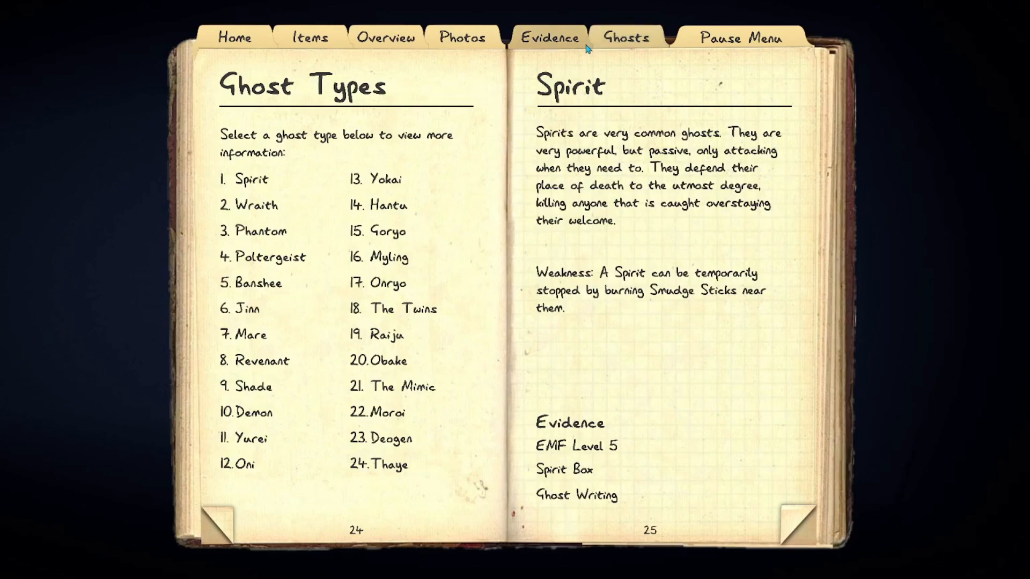
Switch the journal to the Evidence page to record the findings.
click(549, 38)
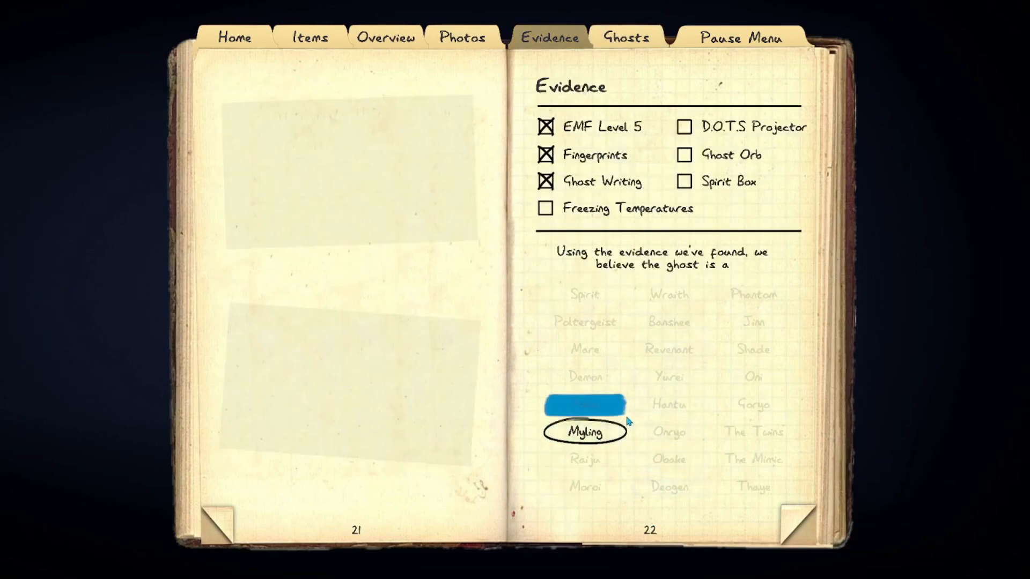